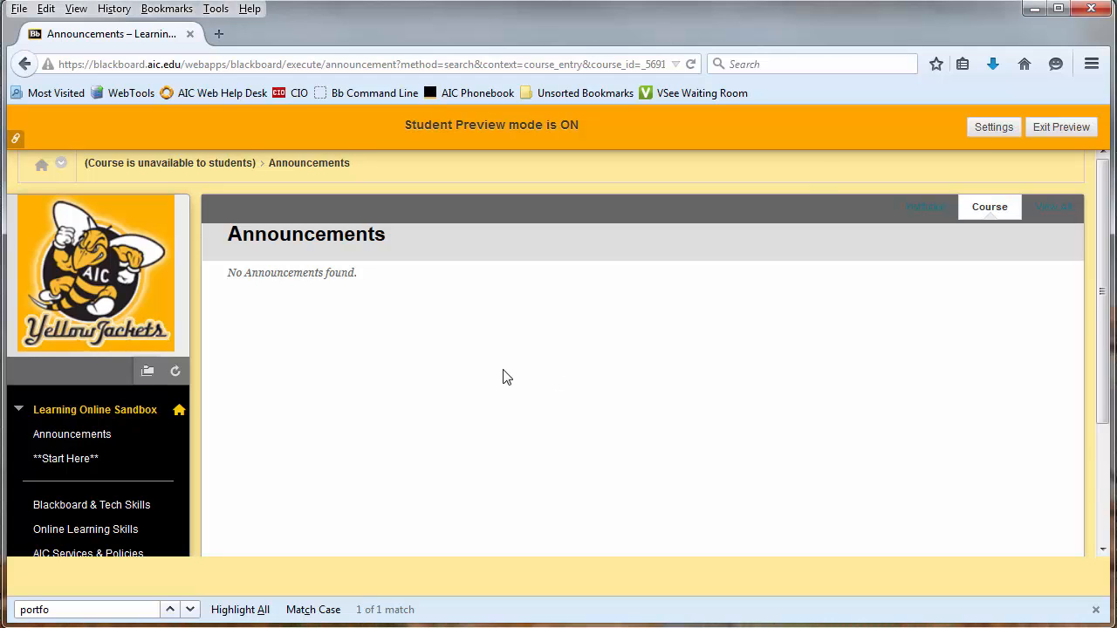
# - Go to Course Tools in the course menu and launch the BigBlueButton tool
pyautogui.scroll(-3)
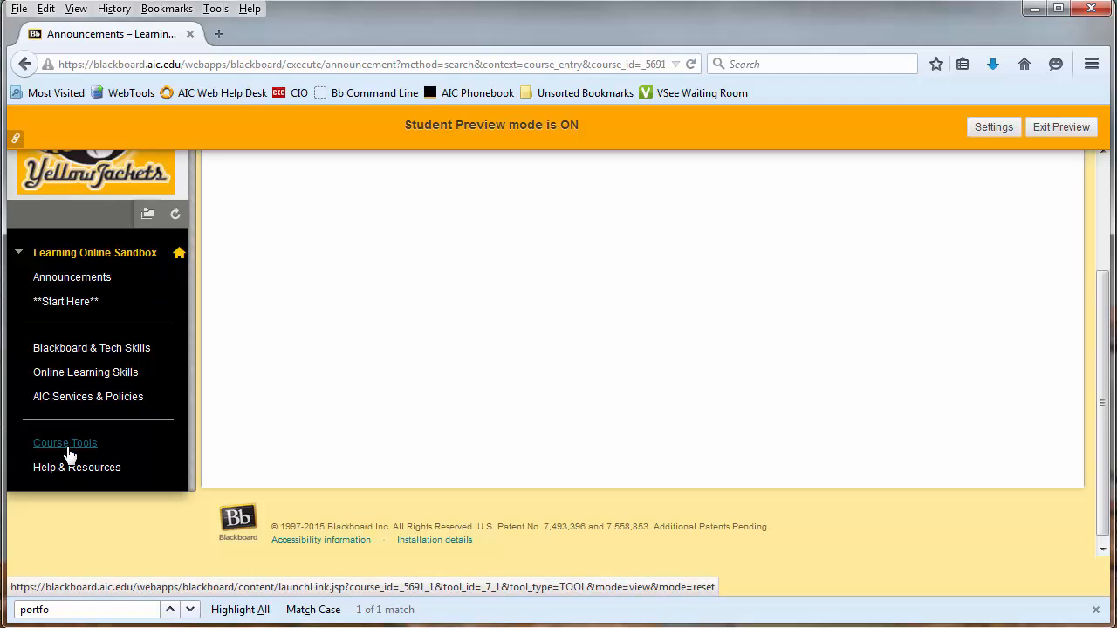
pyautogui.click(64, 443)
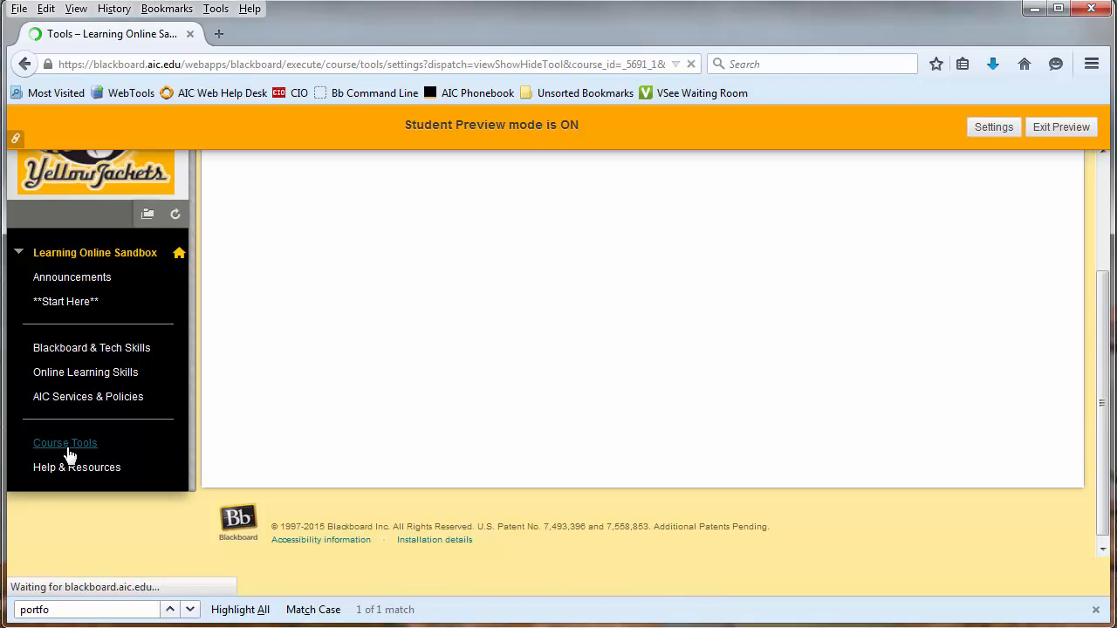
pyautogui.click(65, 443)
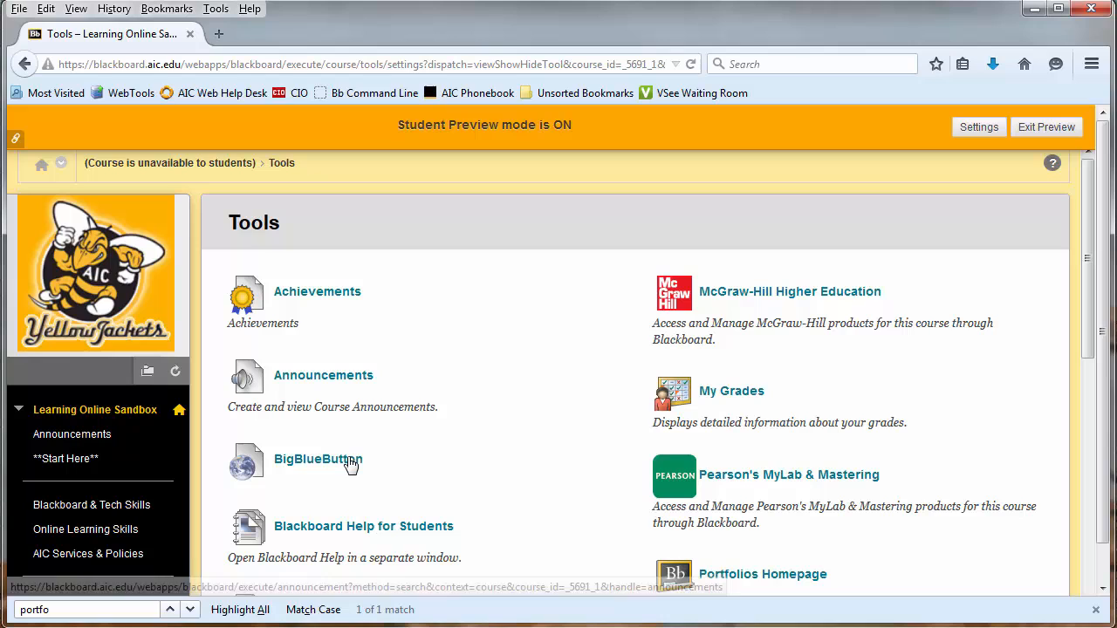
pyautogui.moveTo(317, 459)
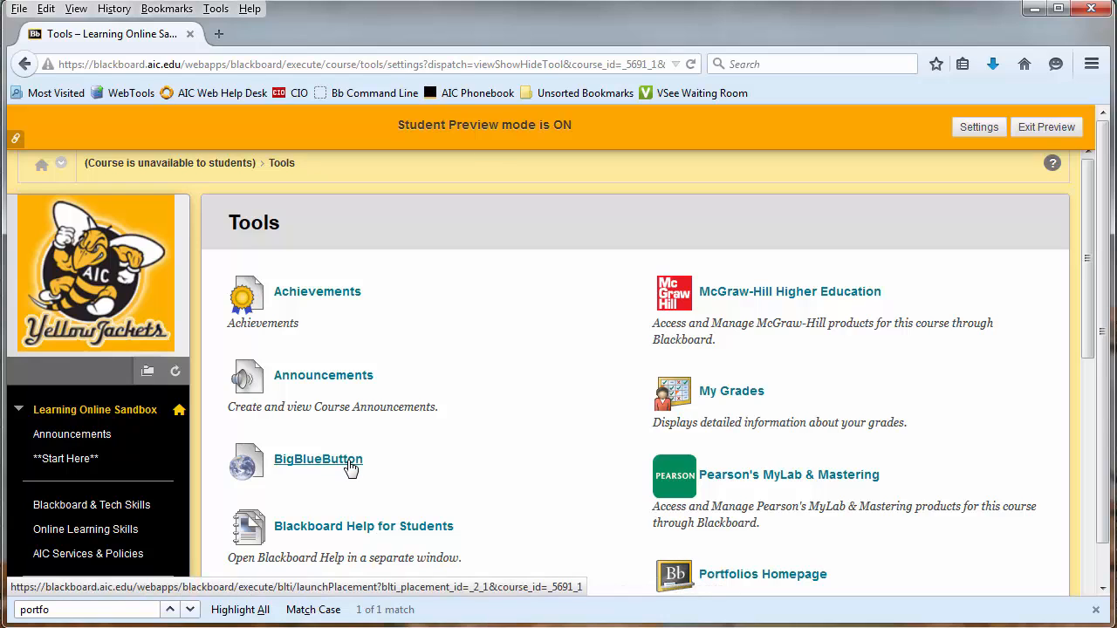
pyautogui.click(318, 459)
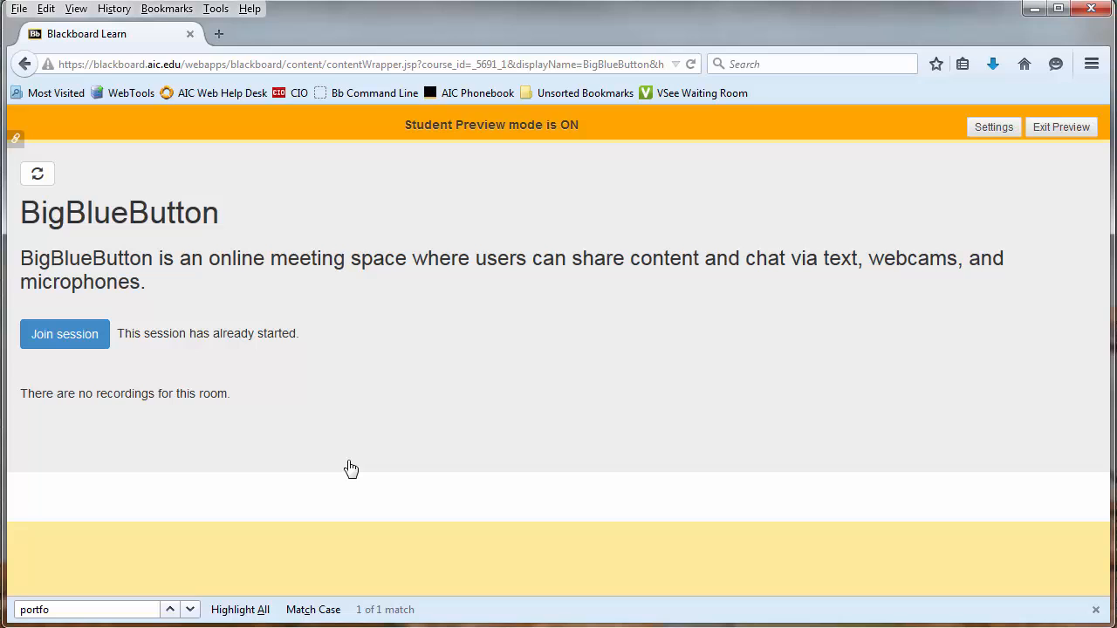
pyautogui.moveTo(220, 454)
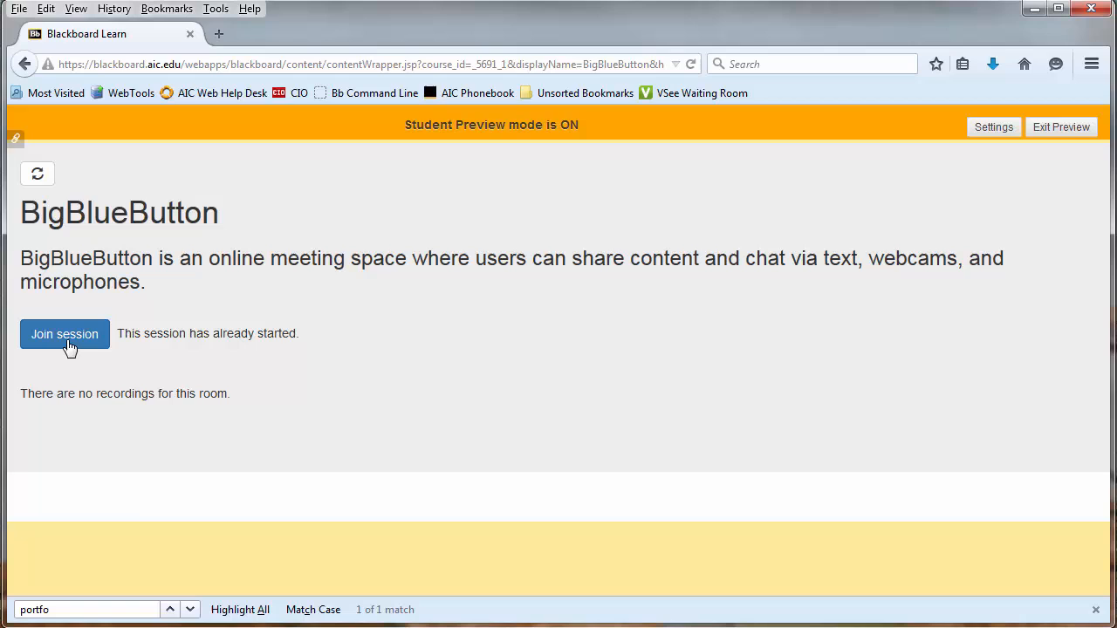
# - Join the already-started BigBlueButton session from its meeting page
pyautogui.click(64, 335)
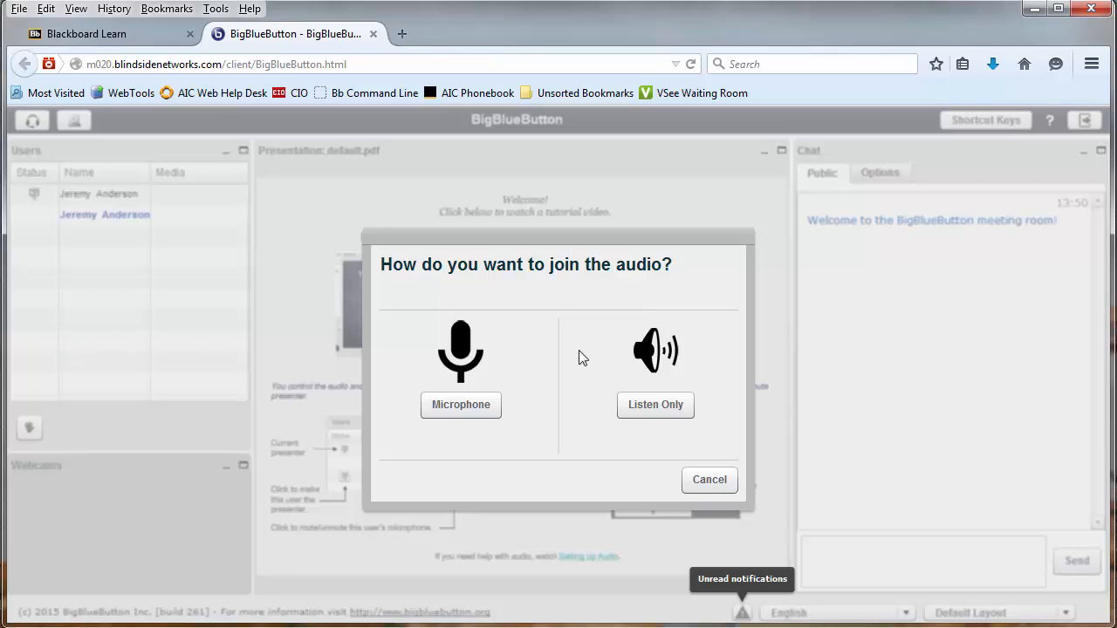
pyautogui.moveTo(642, 365)
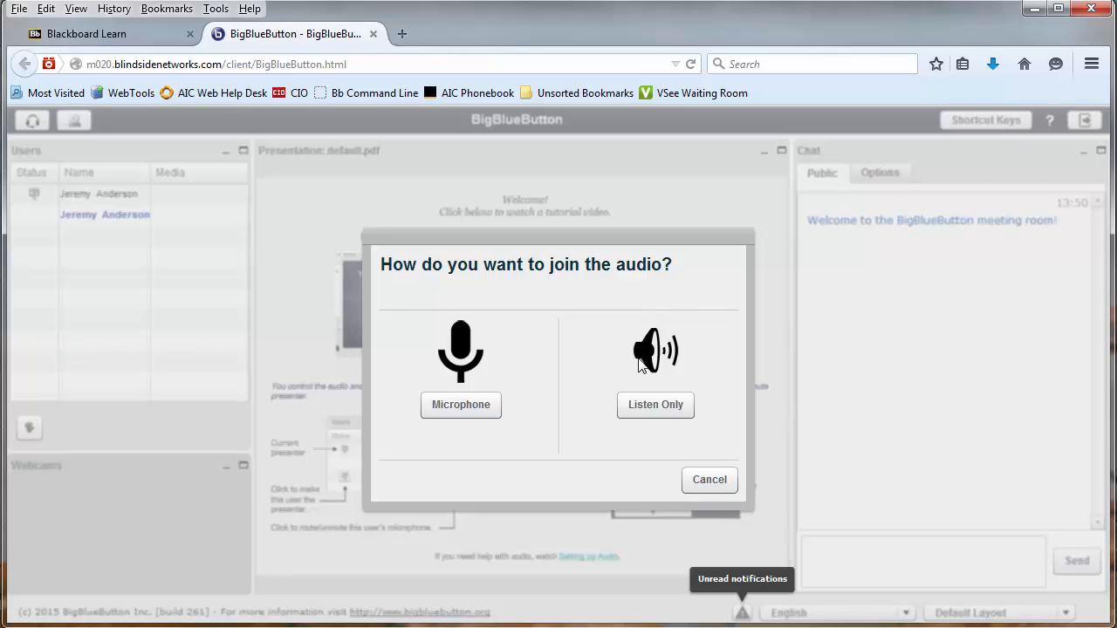
pyautogui.moveTo(565, 363)
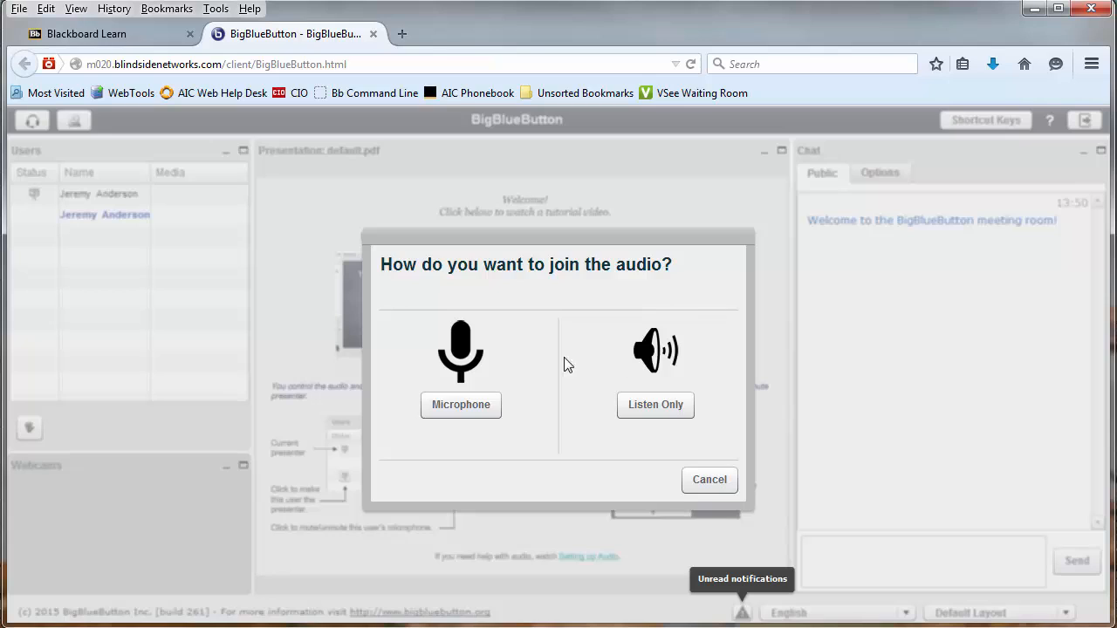
pyautogui.moveTo(469, 376)
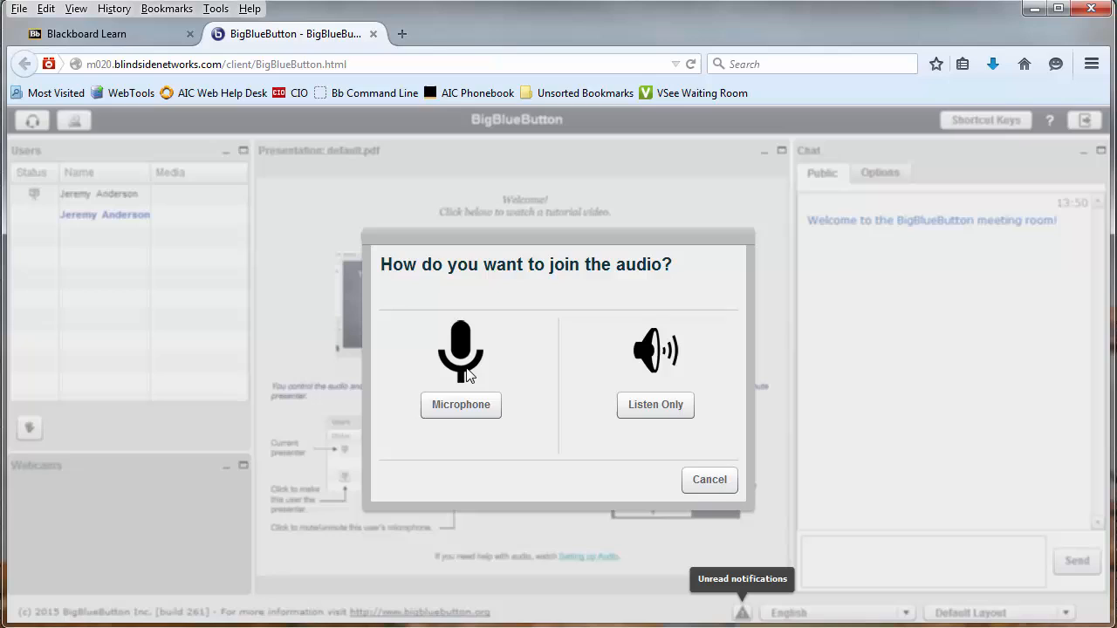
pyautogui.moveTo(601, 390)
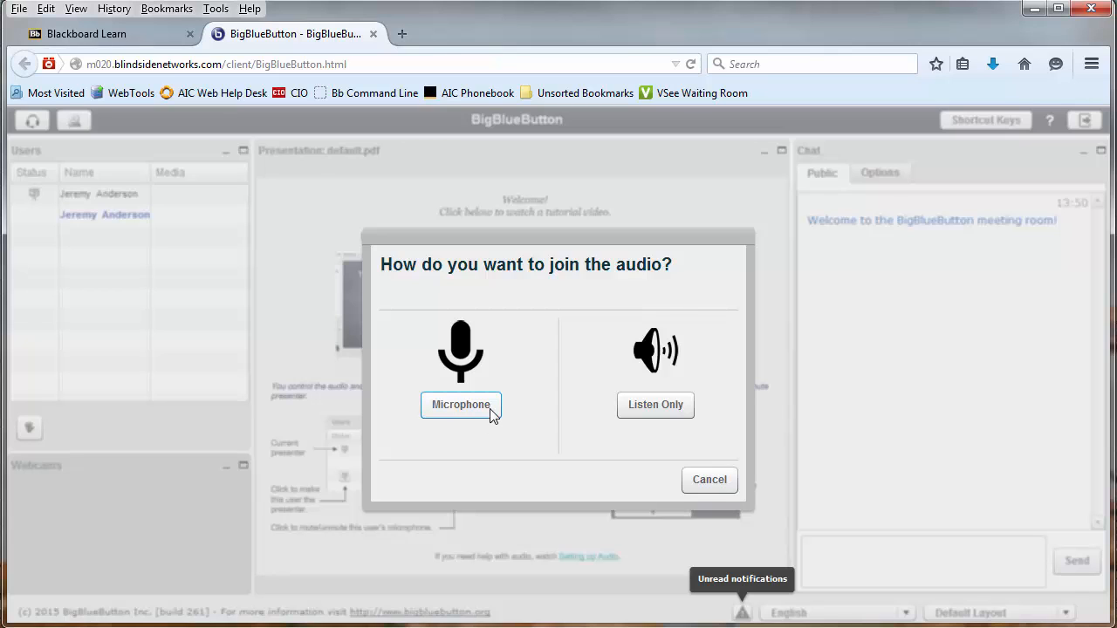
# - Choose Microphone in the 'How do you want to join the audio?' dialog
pyautogui.click(460, 405)
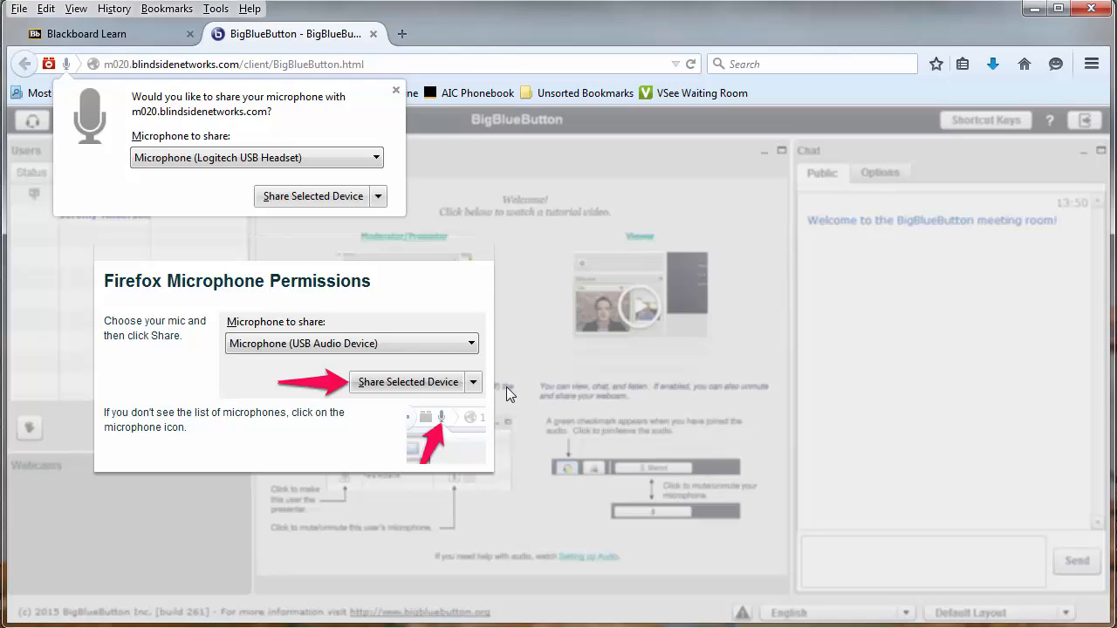
pyautogui.moveTo(253, 78)
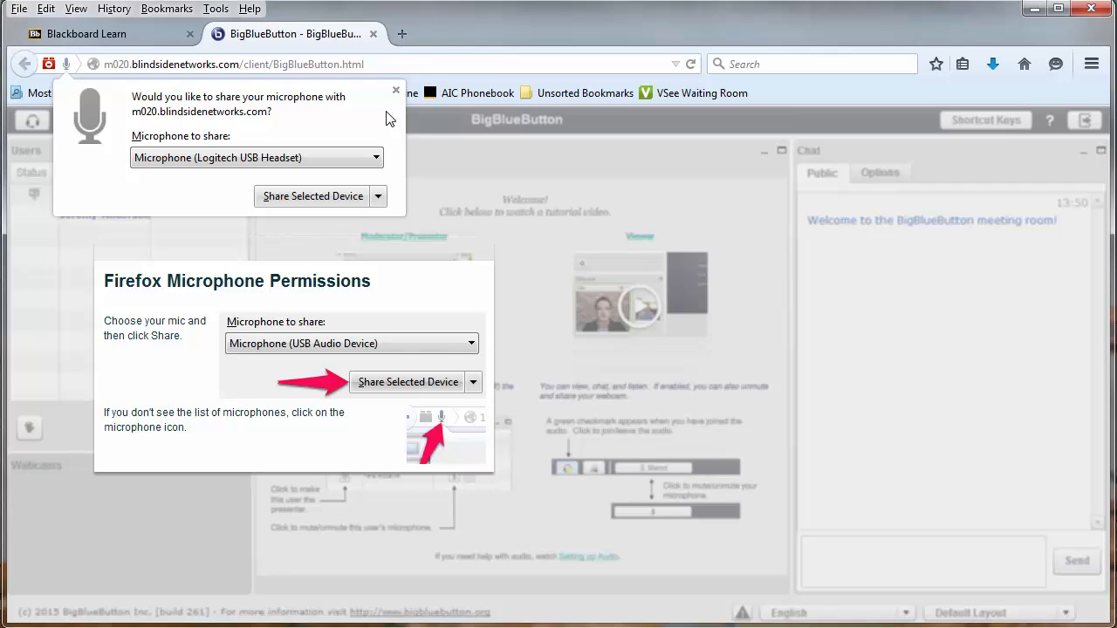
pyautogui.moveTo(451, 297)
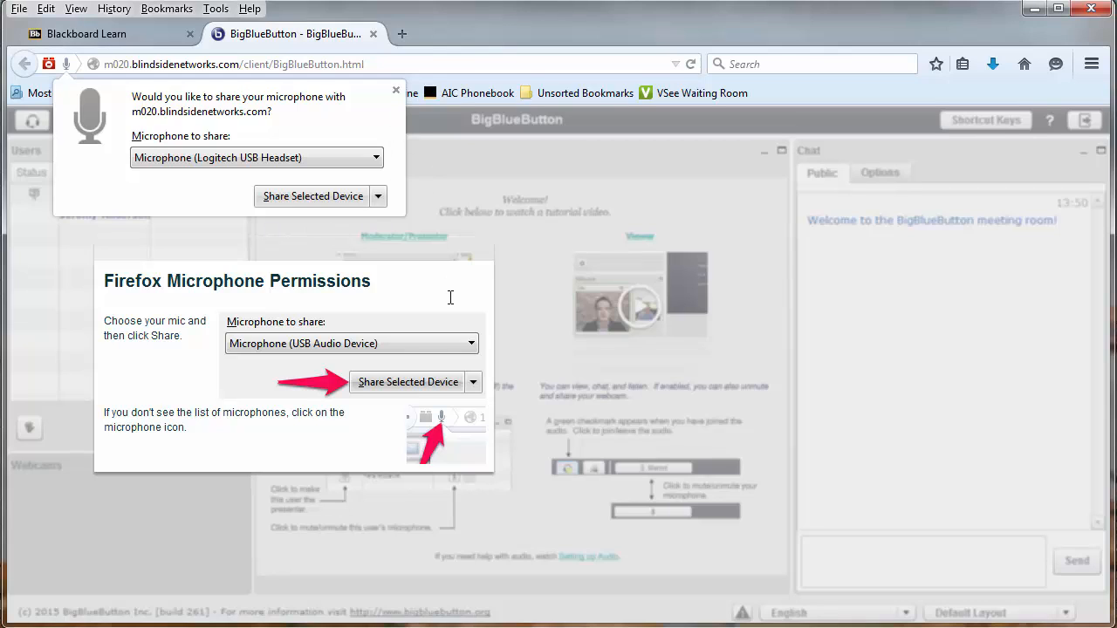
pyautogui.moveTo(265, 475)
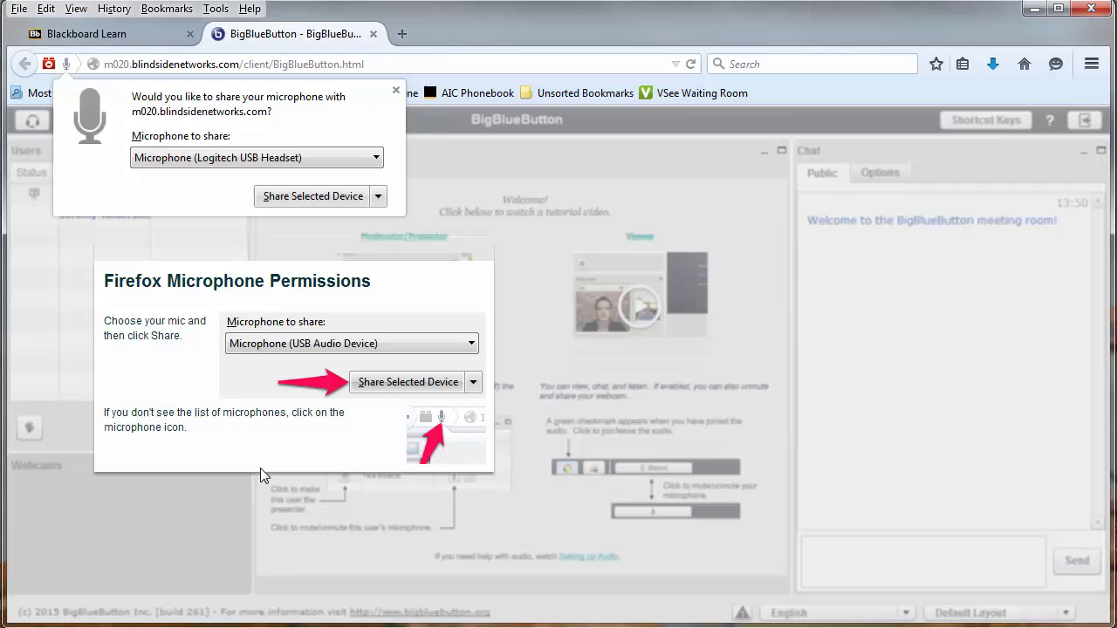
pyautogui.moveTo(446, 484)
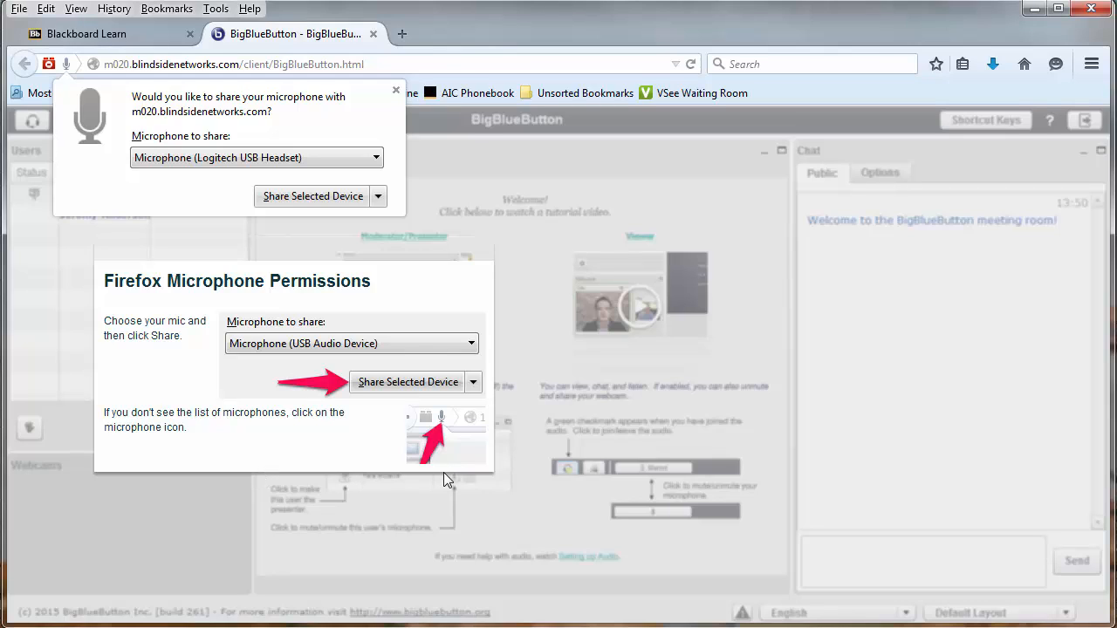
pyautogui.moveTo(288, 78)
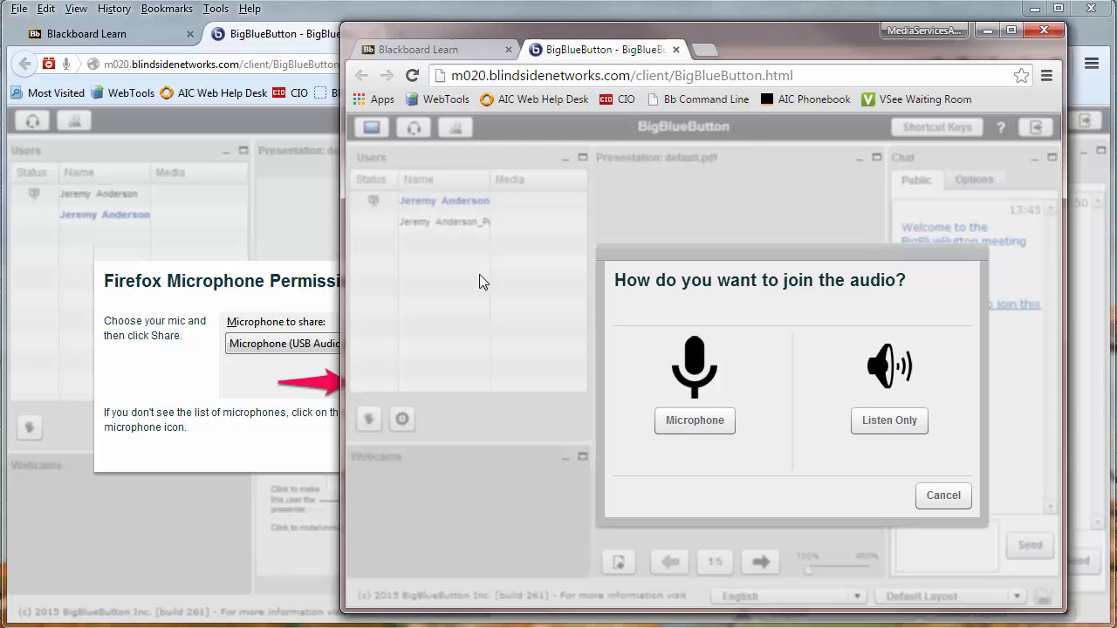
# - Choose Microphone audio in the Chrome window, triggering its permission prompt
pyautogui.click(694, 421)
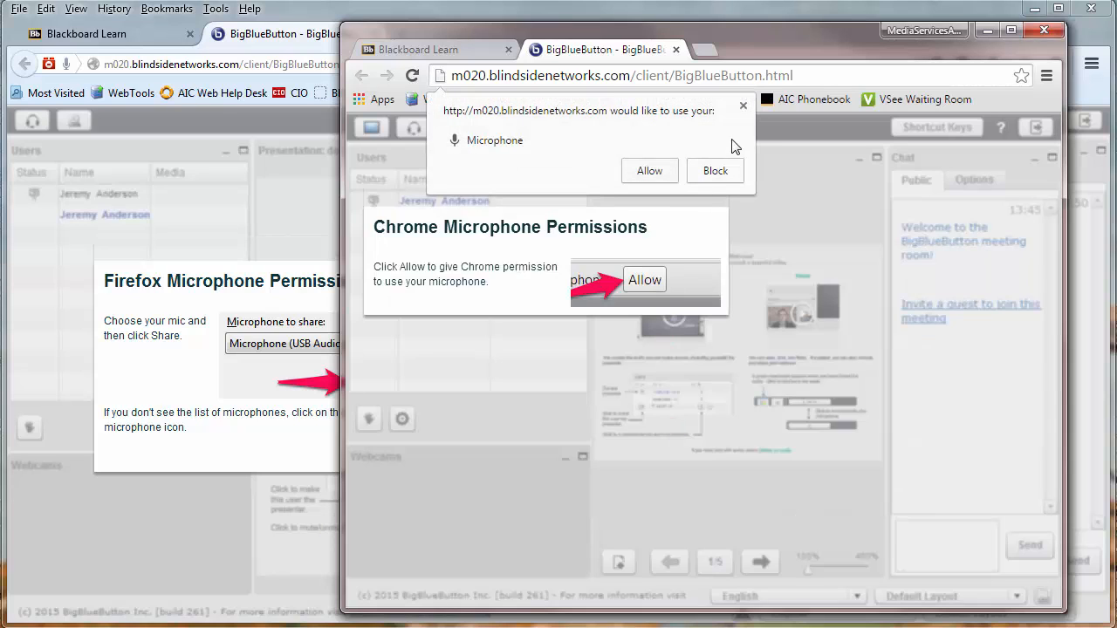
pyautogui.moveTo(387, 300)
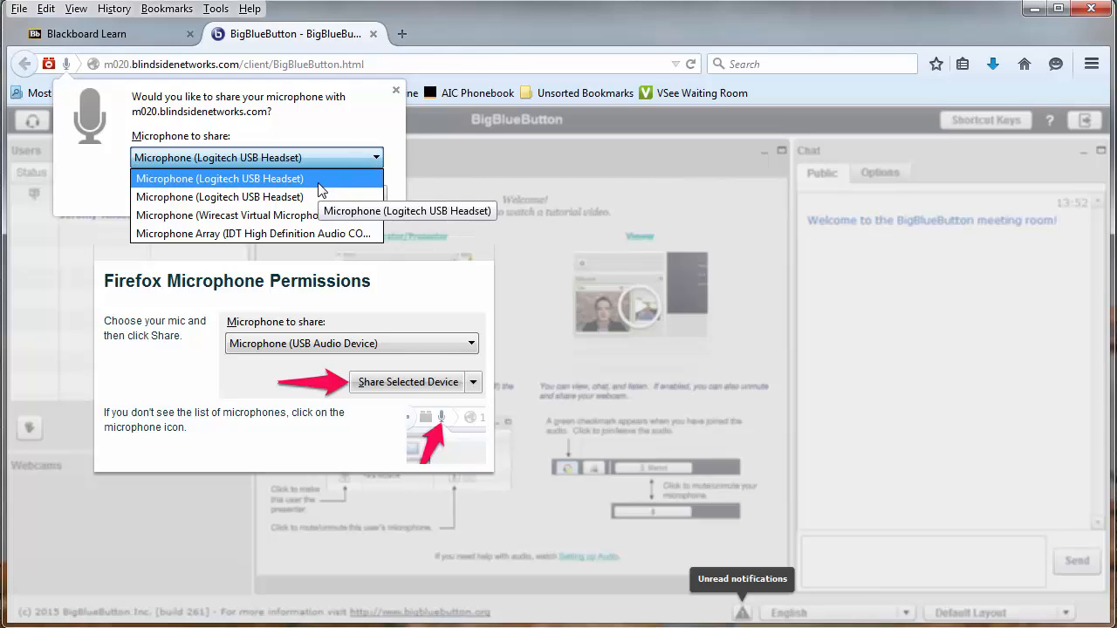
# - Share the Logitech USB Headset microphone with the meeting site in Firefox's prompt
pyautogui.click(220, 178)
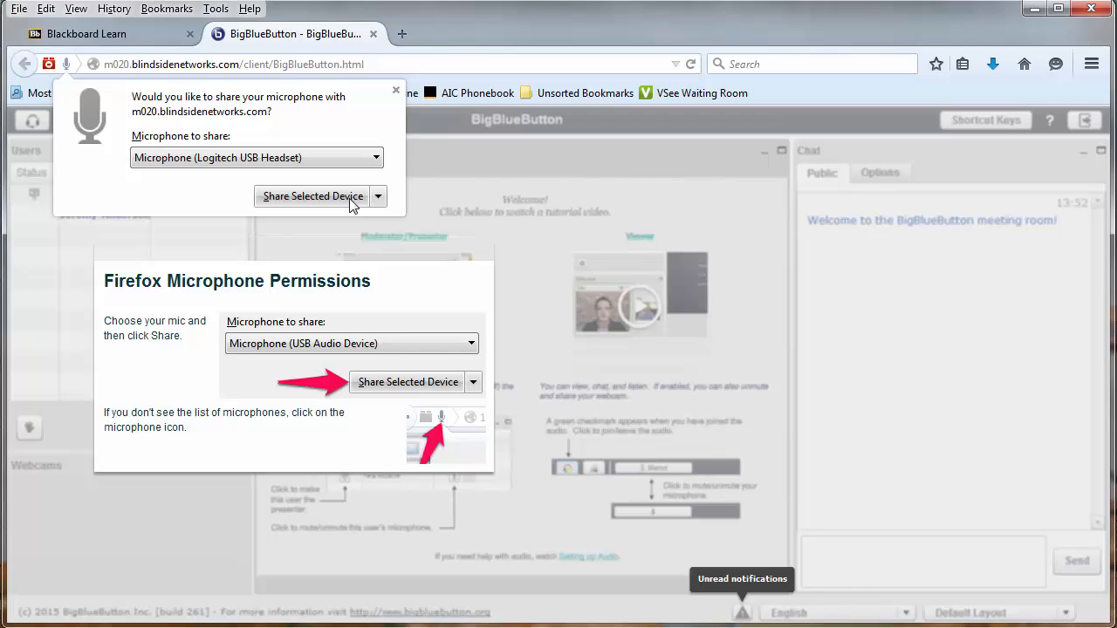
pyautogui.click(310, 196)
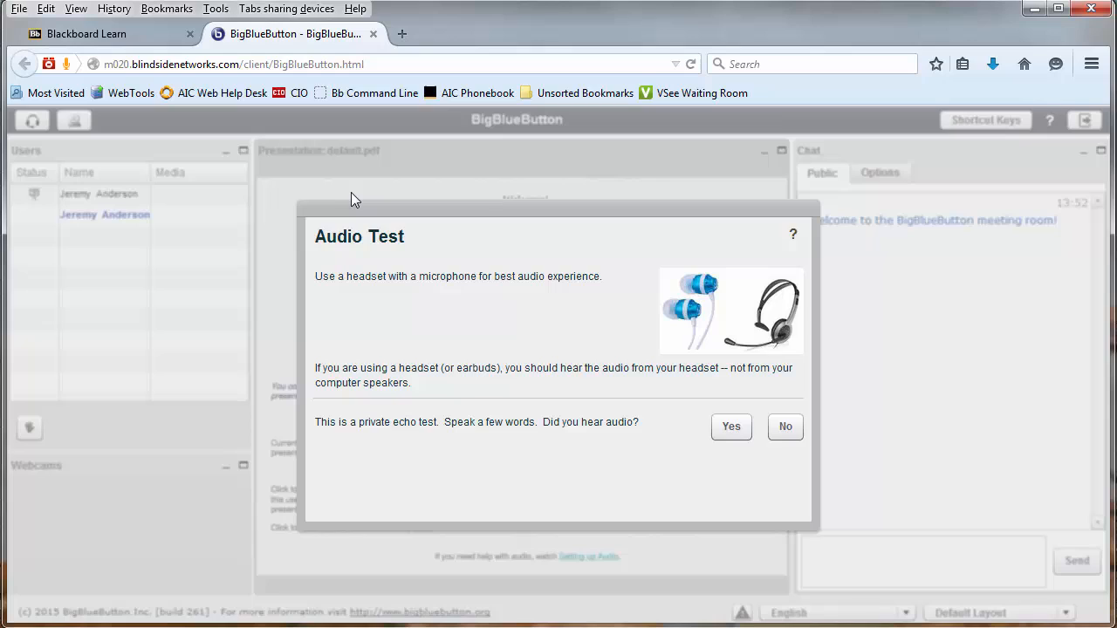
pyautogui.moveTo(453, 443)
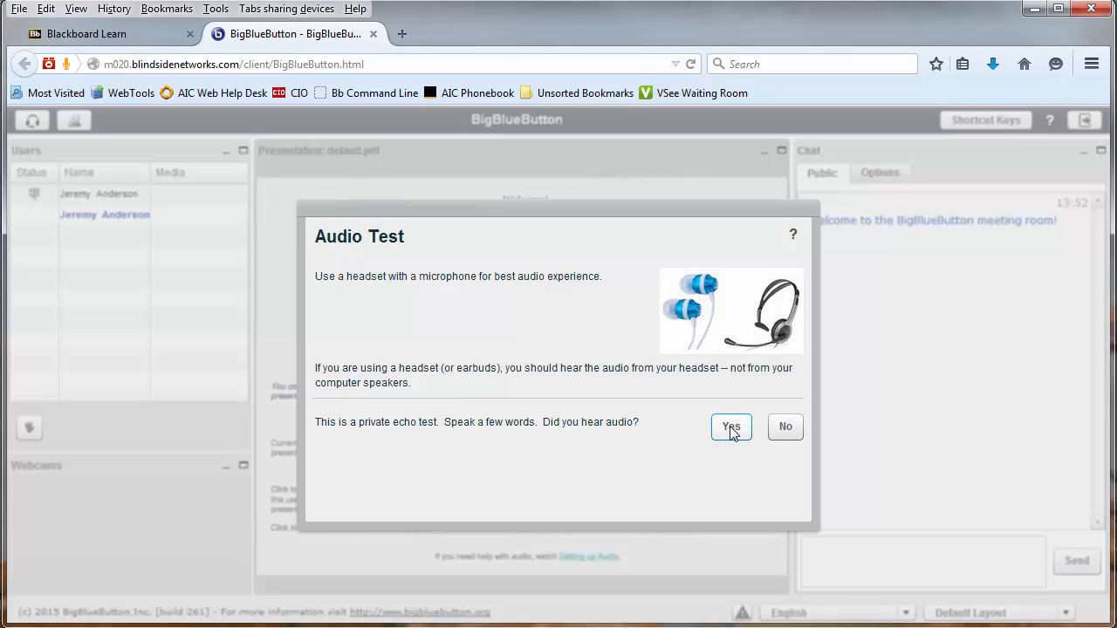
# - Confirm Yes in the private echo Audio Test that the audio was heard
pyautogui.click(730, 426)
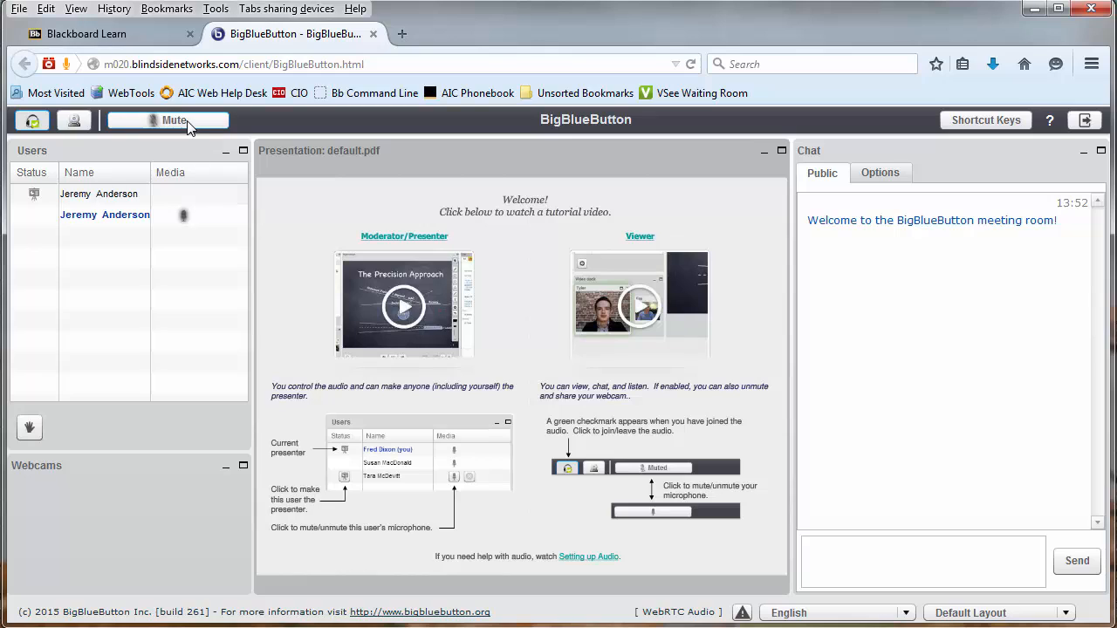
# - Mute, unmute, and mute the microphone again via the toolbar Mute button
pyautogui.click(175, 118)
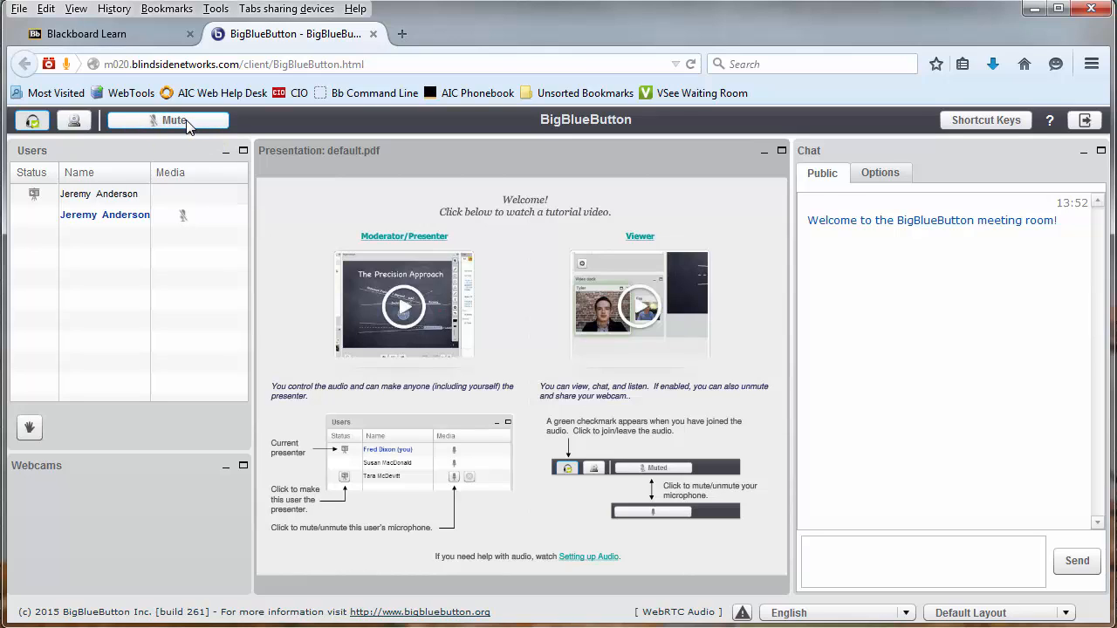
pyautogui.click(167, 119)
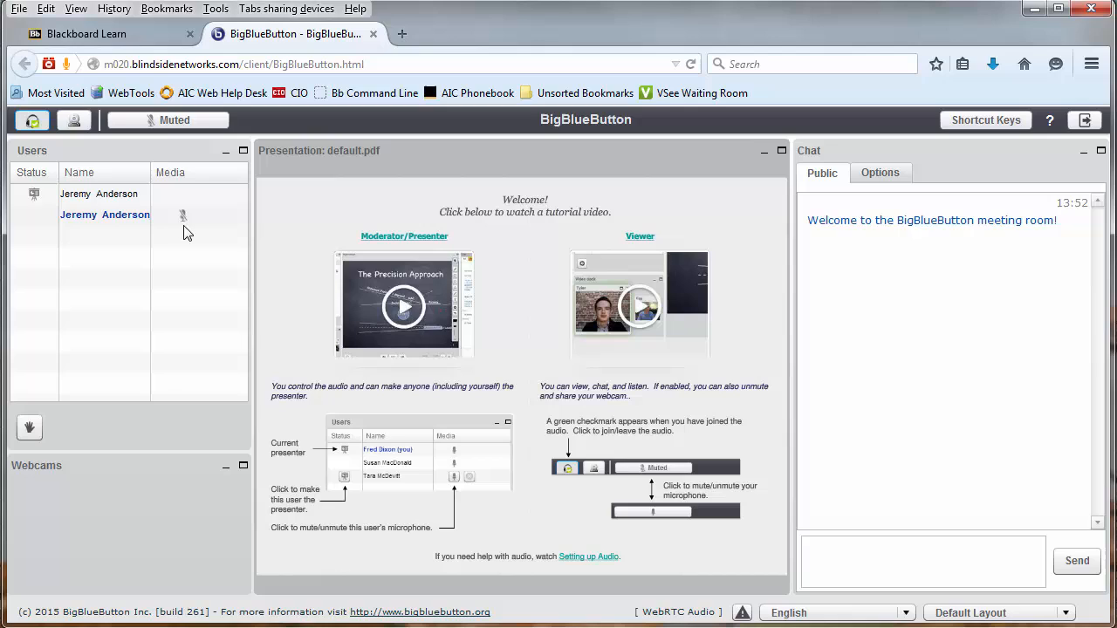
pyautogui.moveTo(192, 232)
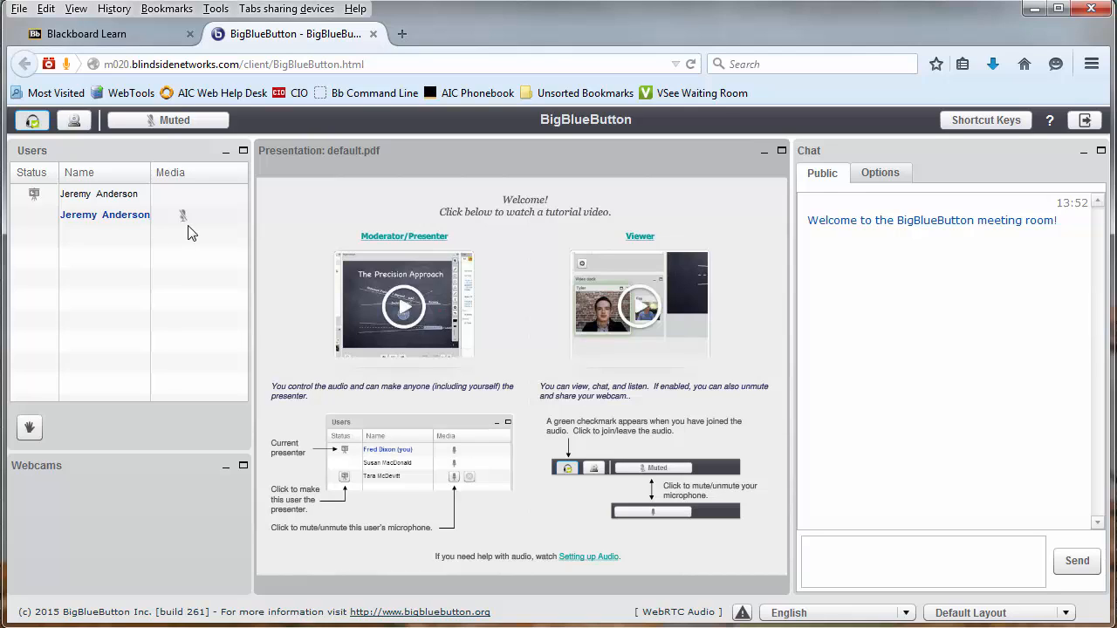
pyautogui.click(174, 119)
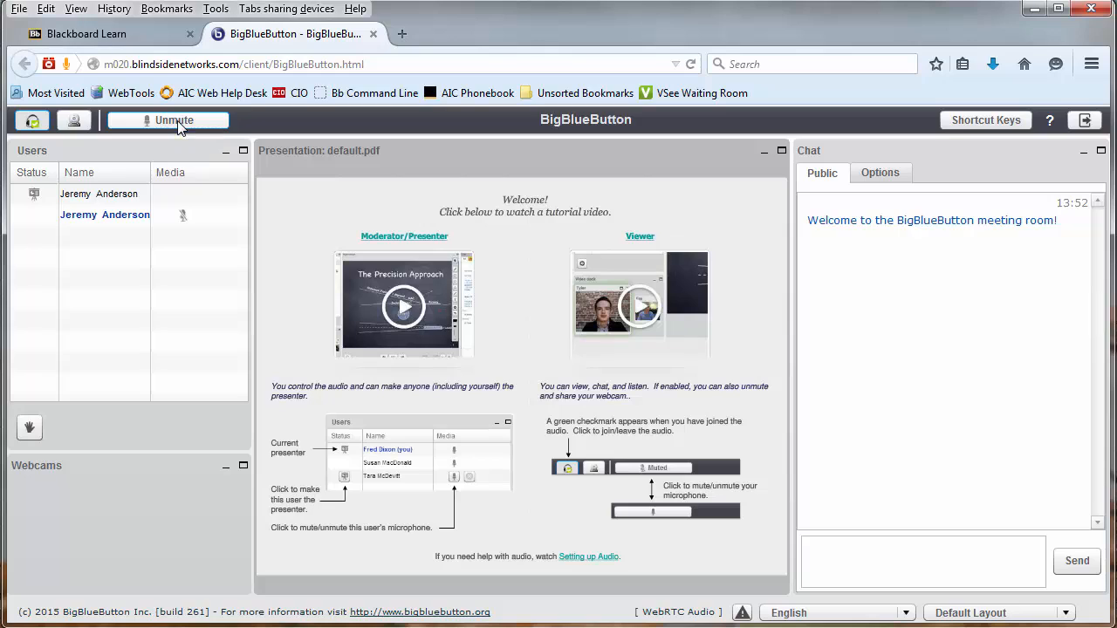
pyautogui.click(175, 119)
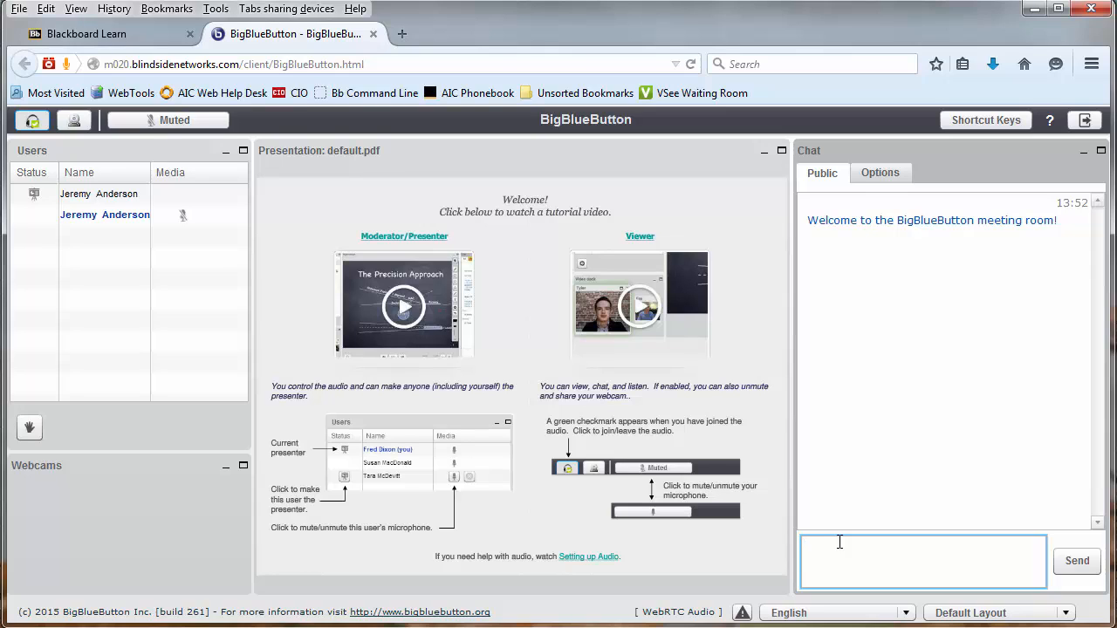
# - Send "Message!" to everyone in the public chat
pyautogui.click(1077, 562)
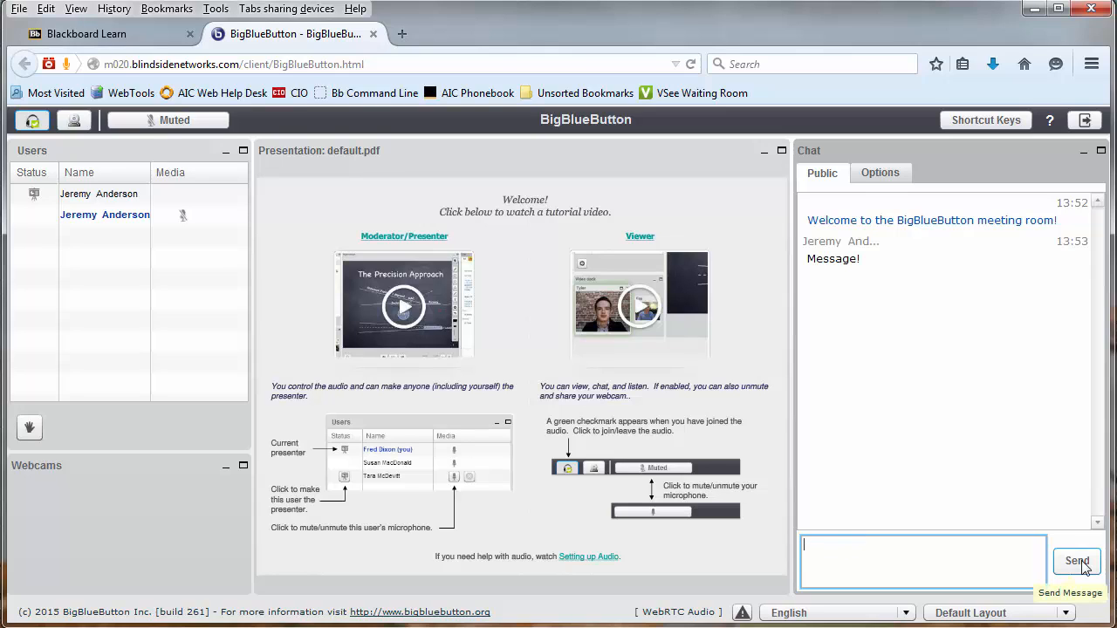
pyautogui.moveTo(785, 466)
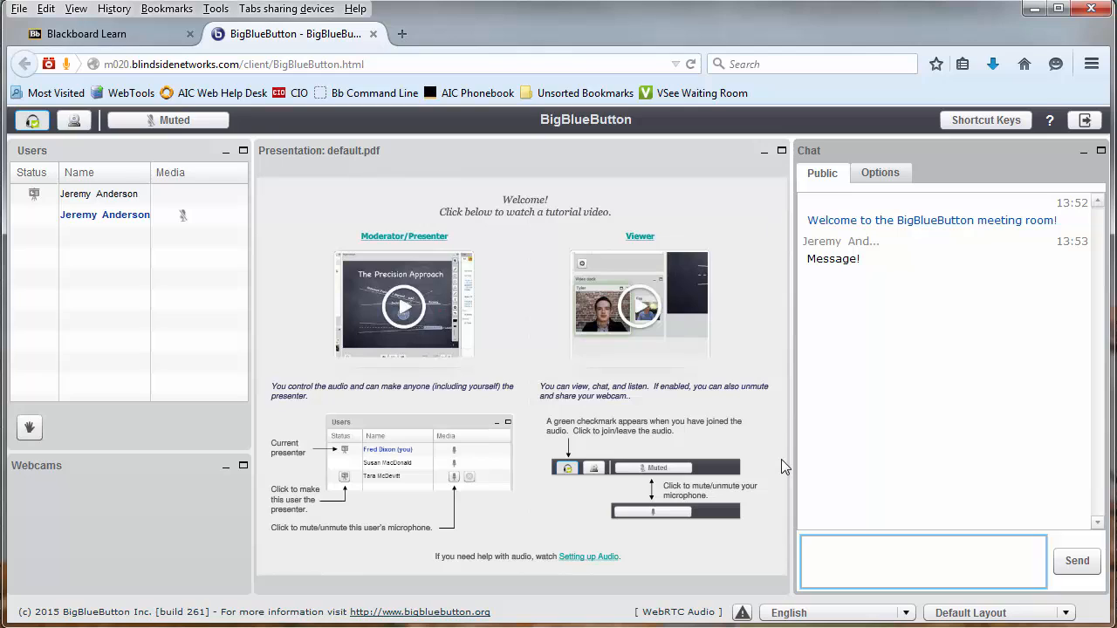